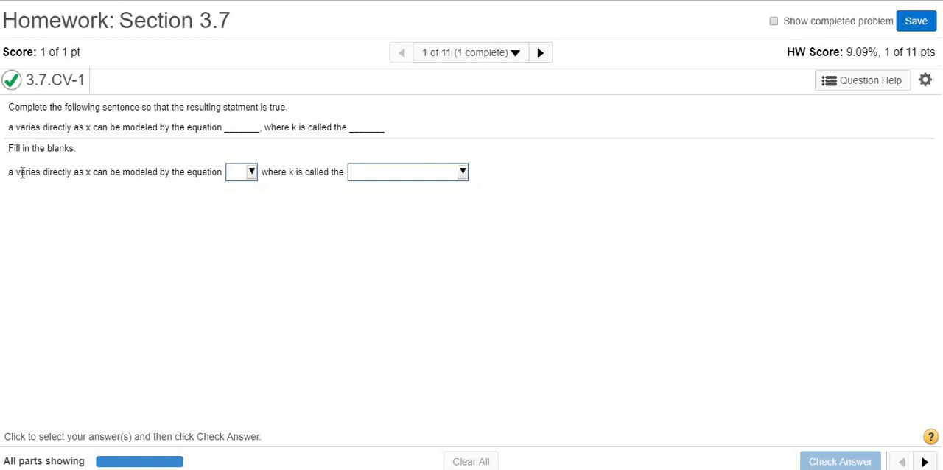
pyautogui.moveTo(72, 186)
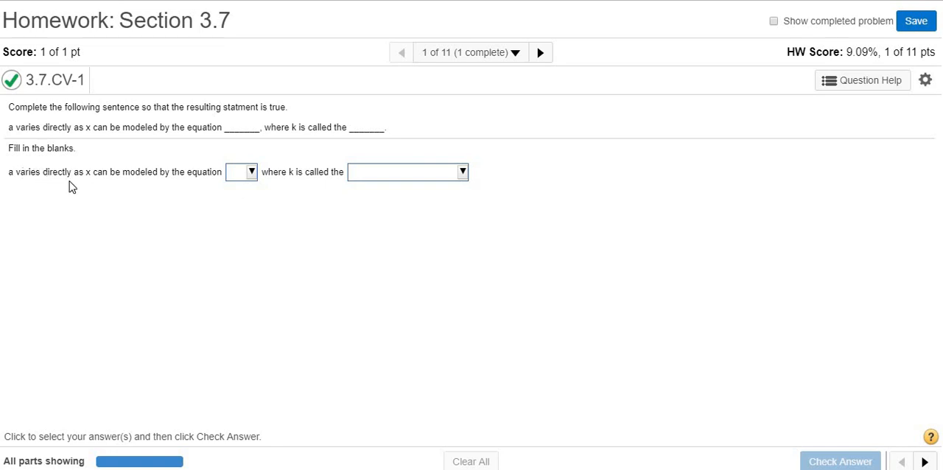
pyautogui.moveTo(42, 167)
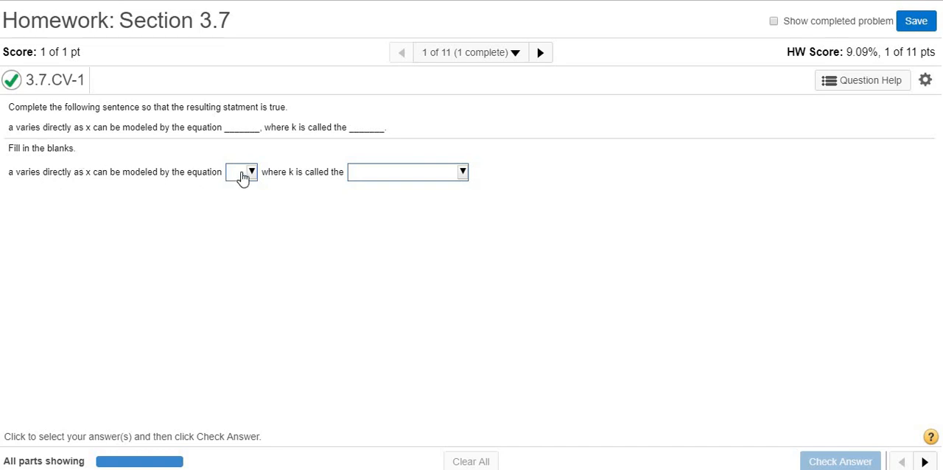
# - Fill question 1's blanks with a = kx and 'constant of variation', then submit for grading
pyautogui.click(242, 171)
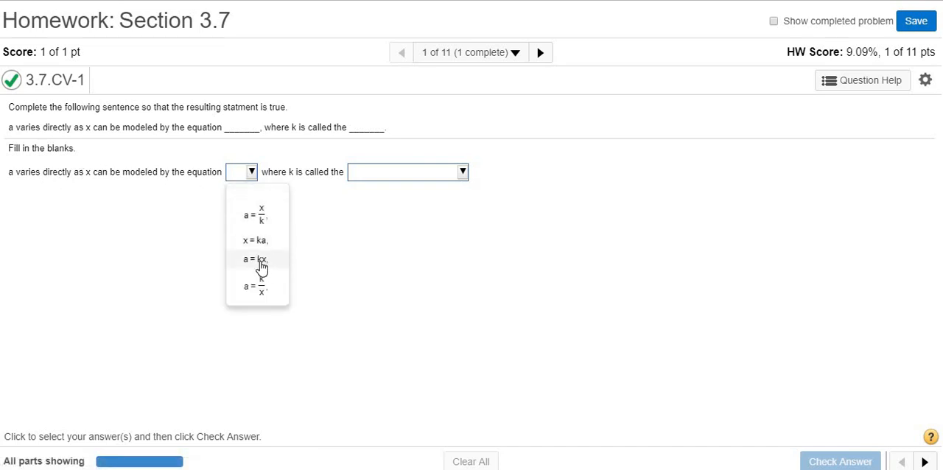
pyautogui.click(256, 258)
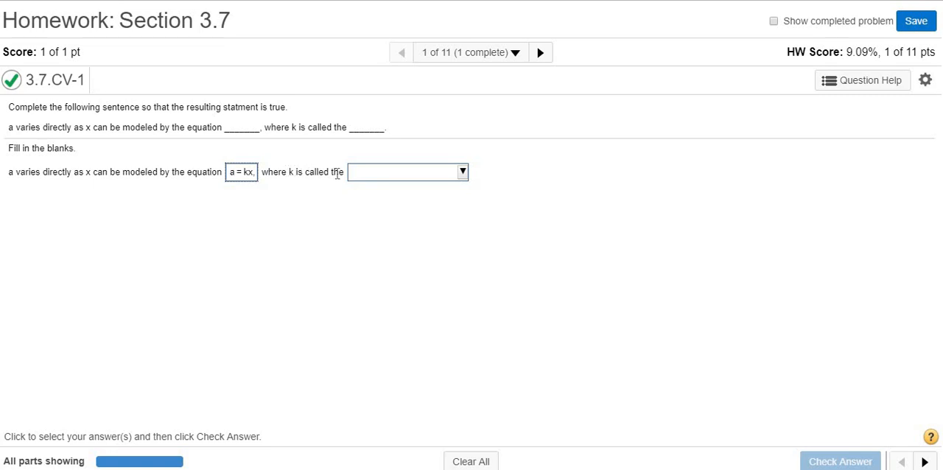
pyautogui.moveTo(289, 177)
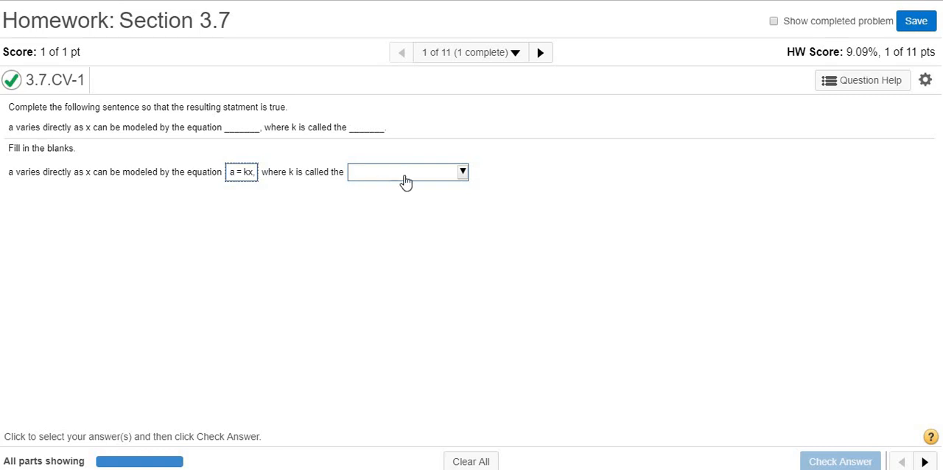
pyautogui.click(406, 171)
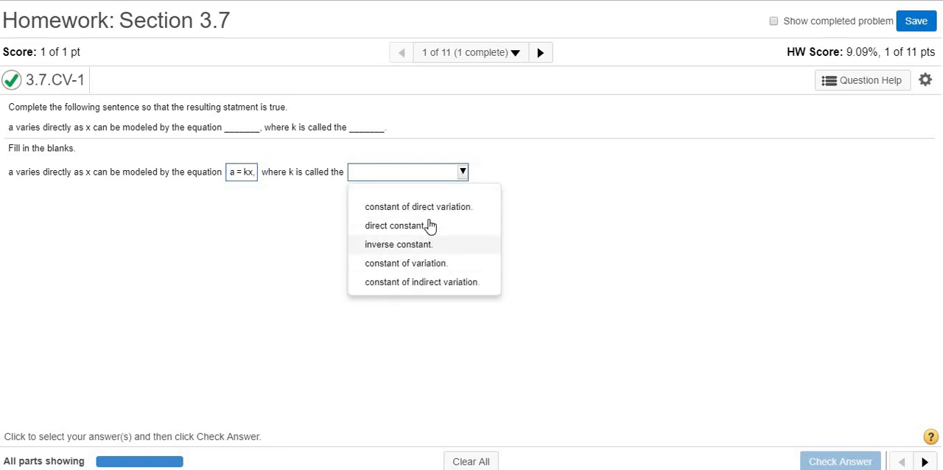
pyautogui.moveTo(424, 210)
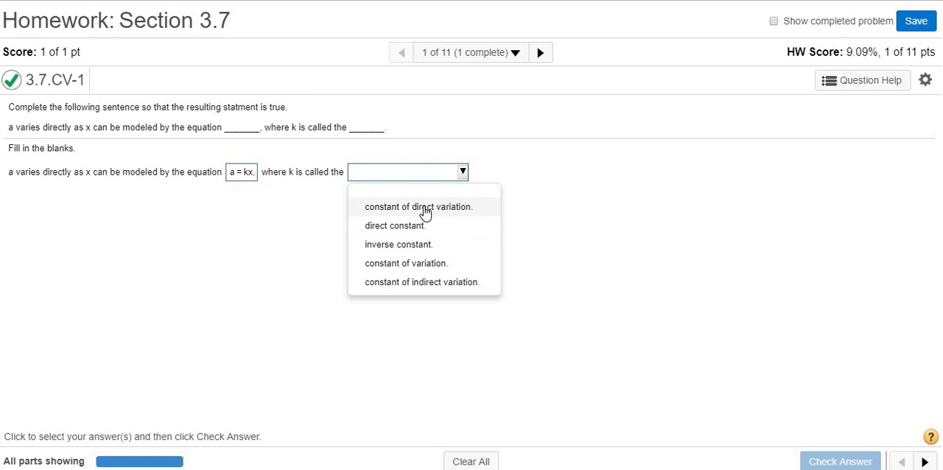
pyautogui.moveTo(406, 263)
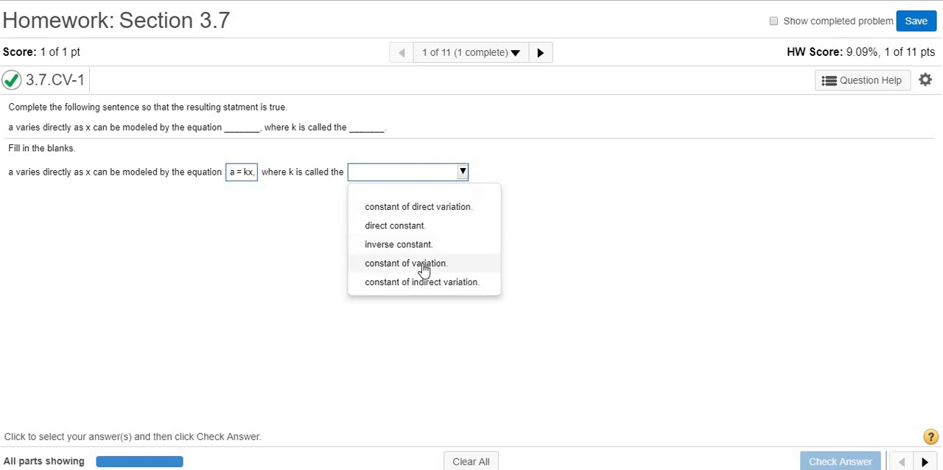
pyautogui.moveTo(407, 263)
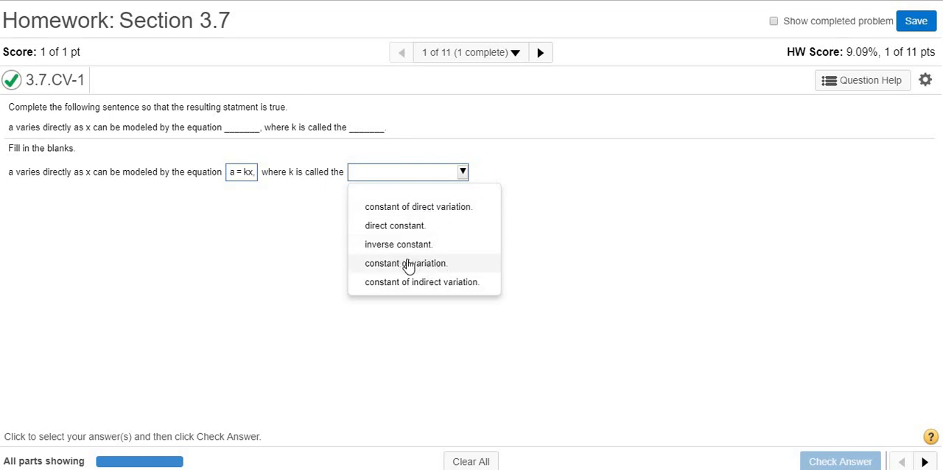
pyautogui.click(406, 263)
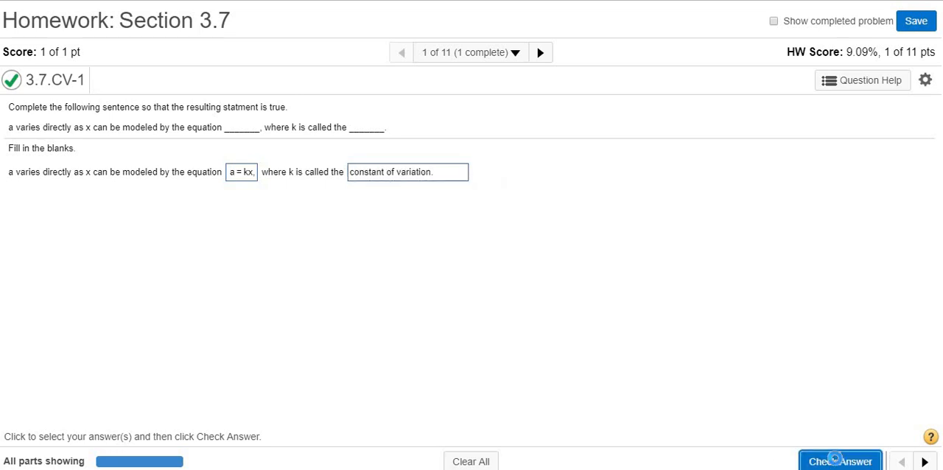
pyautogui.click(840, 461)
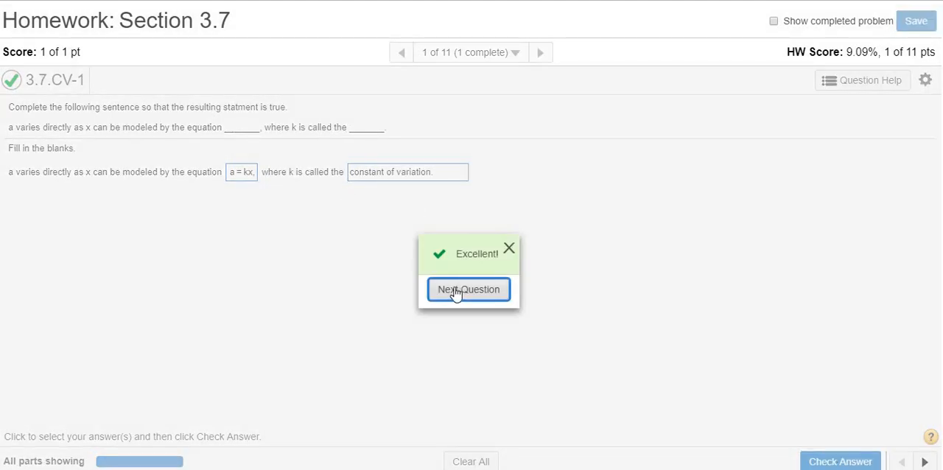
# - Answer question 2 with y = kx^n, submit it, and advance to question 3
pyautogui.click(468, 289)
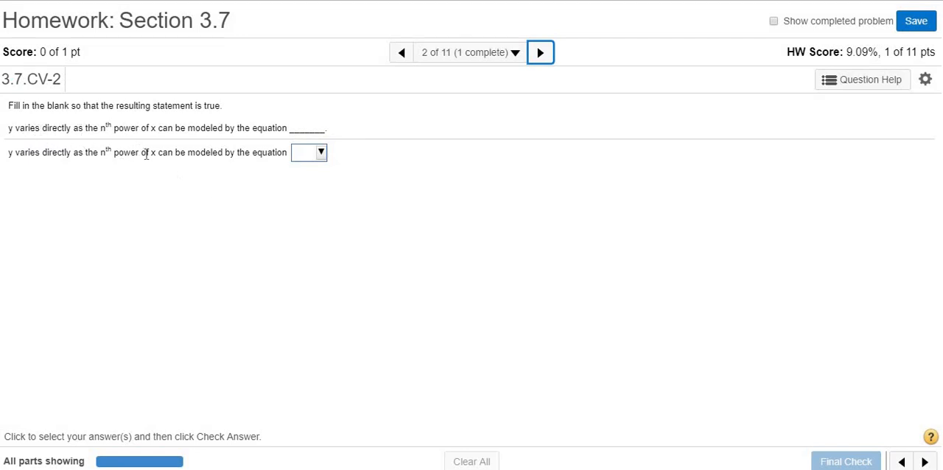
pyautogui.moveTo(64, 163)
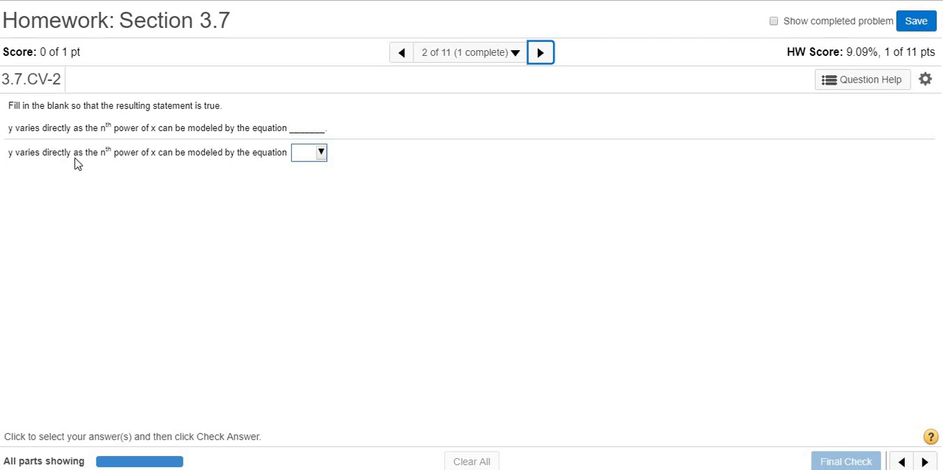
pyautogui.moveTo(135, 167)
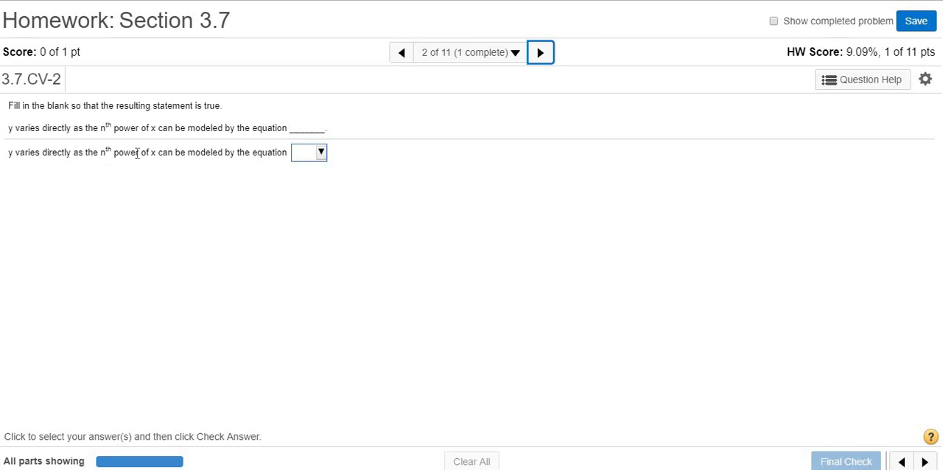
pyautogui.moveTo(313, 153)
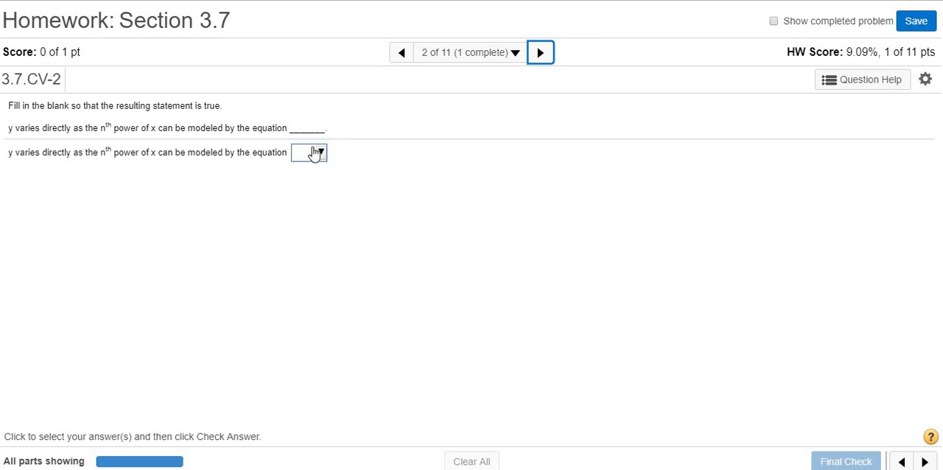
pyautogui.click(309, 152)
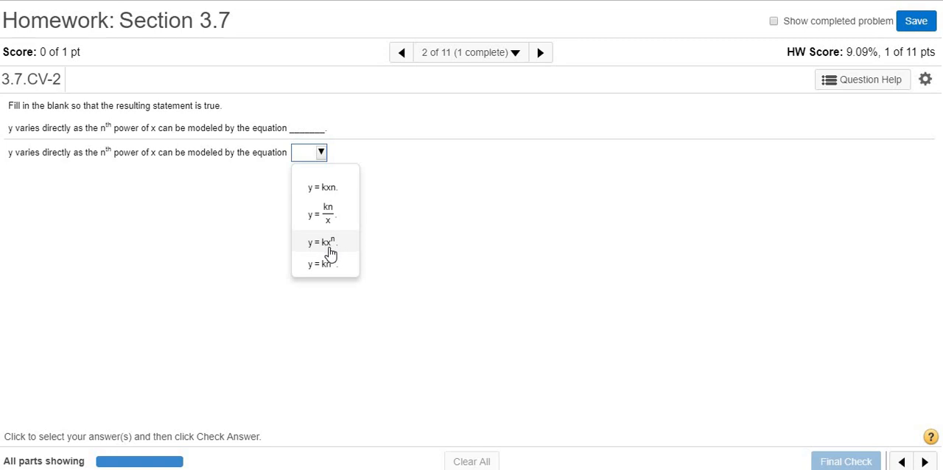
pyautogui.click(324, 242)
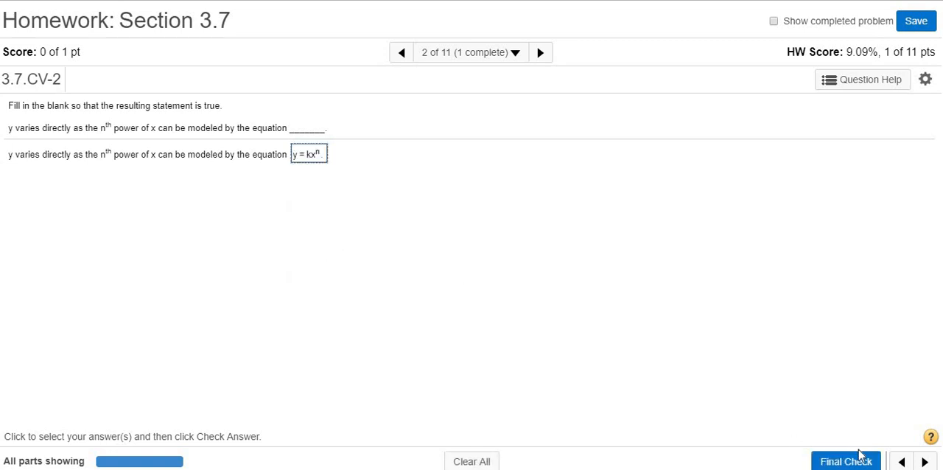
pyautogui.click(845, 460)
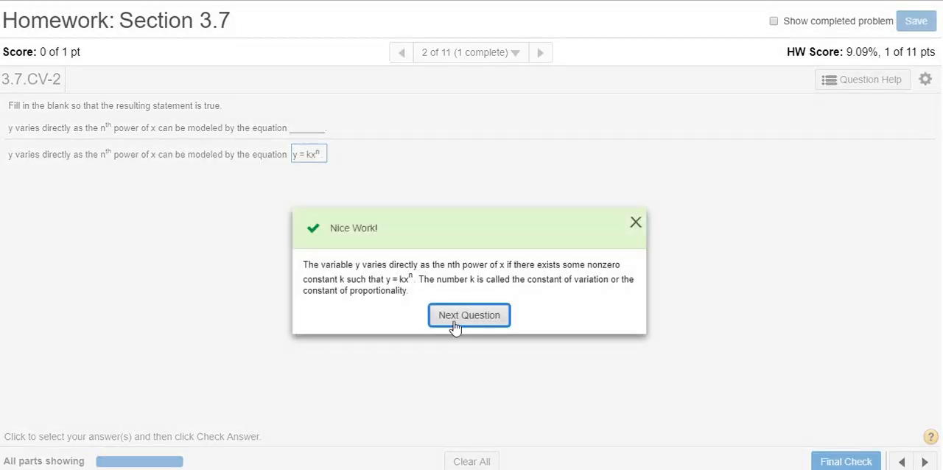
pyautogui.click(469, 314)
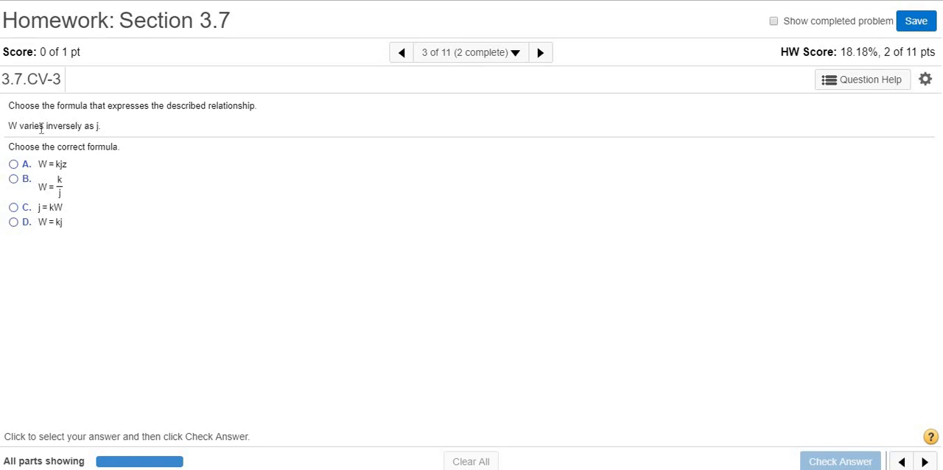
pyautogui.moveTo(86, 144)
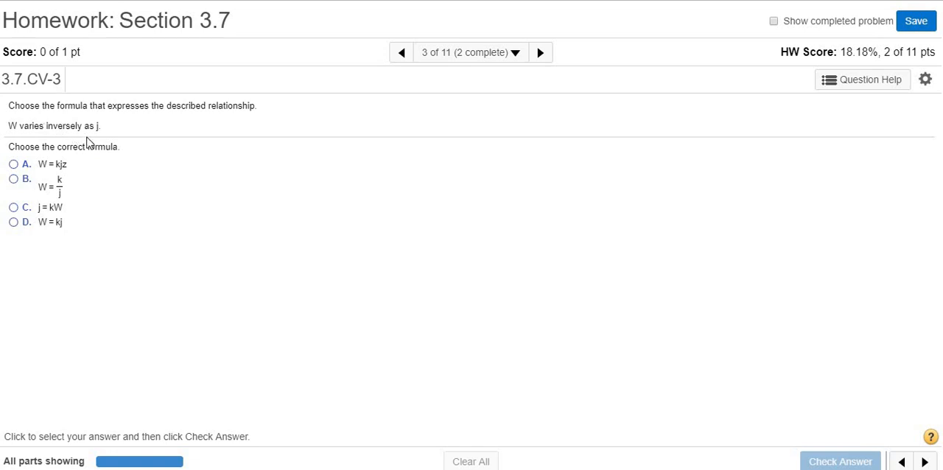
pyautogui.moveTo(102, 139)
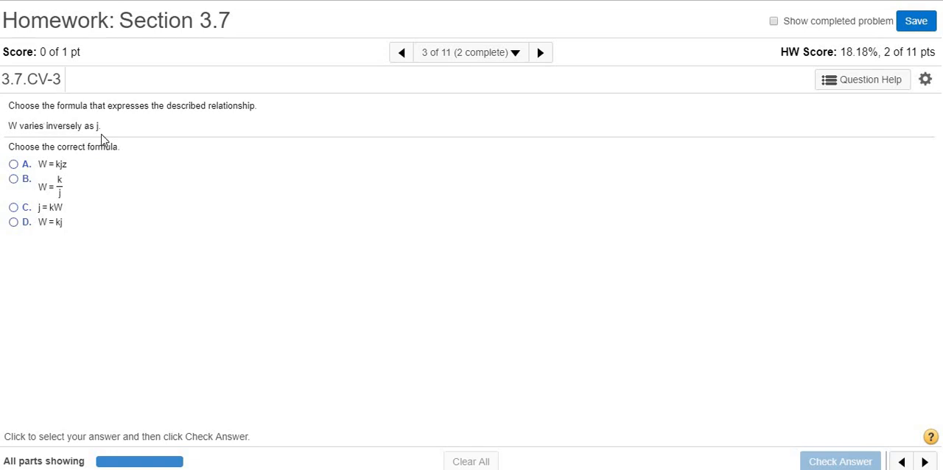
pyautogui.moveTo(101, 130)
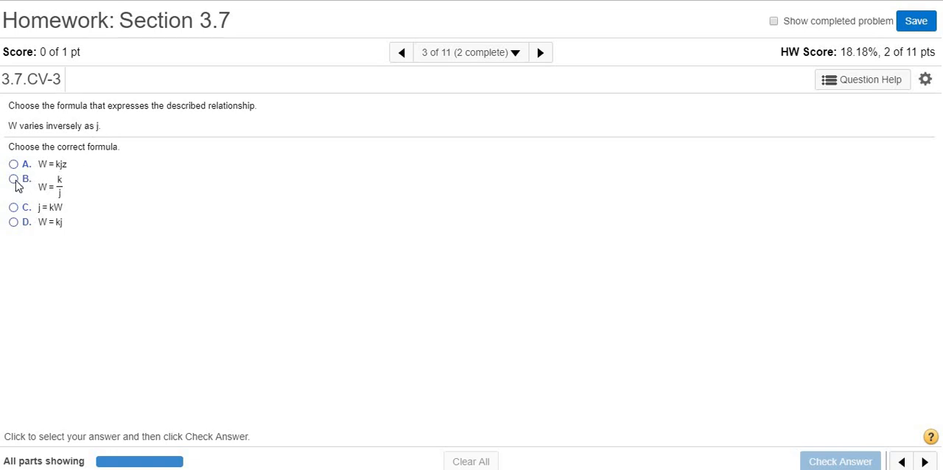
# - Choose option B, W = k/j, for 'W varies inversely as j' and submit it
pyautogui.click(13, 179)
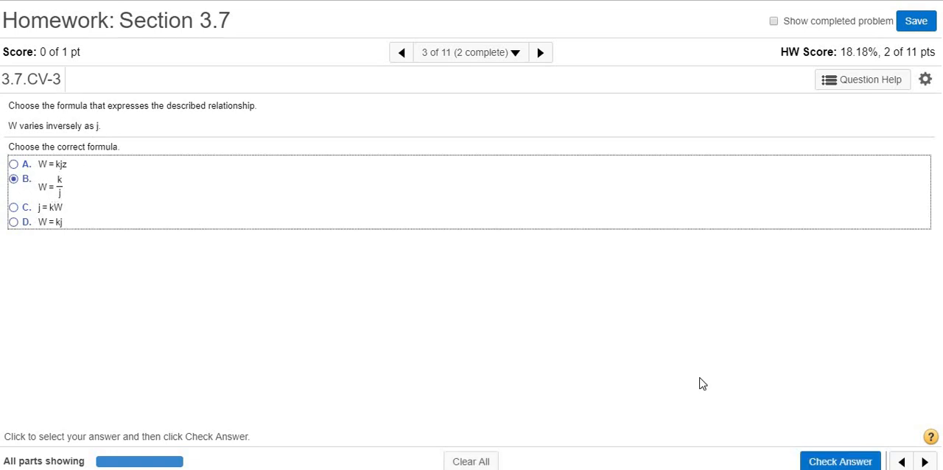
pyautogui.click(839, 461)
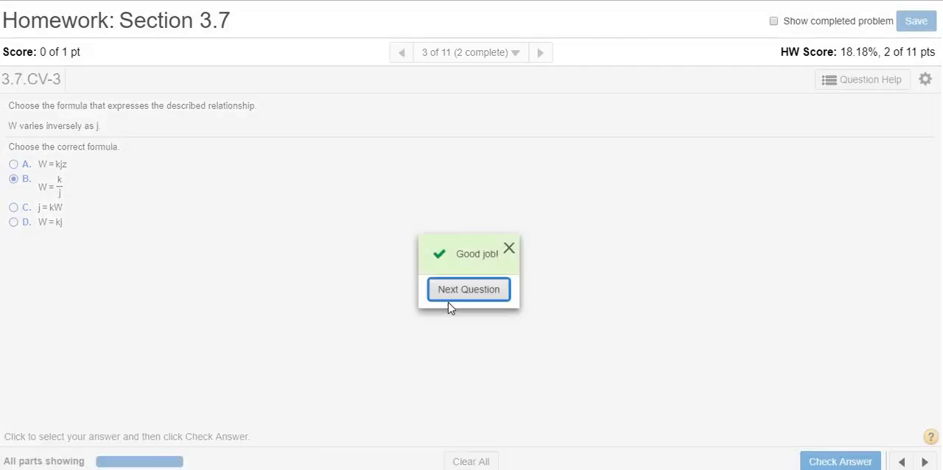
# - Advance to question 4, pick y = kx/z from the answer list, and submit
pyautogui.click(468, 288)
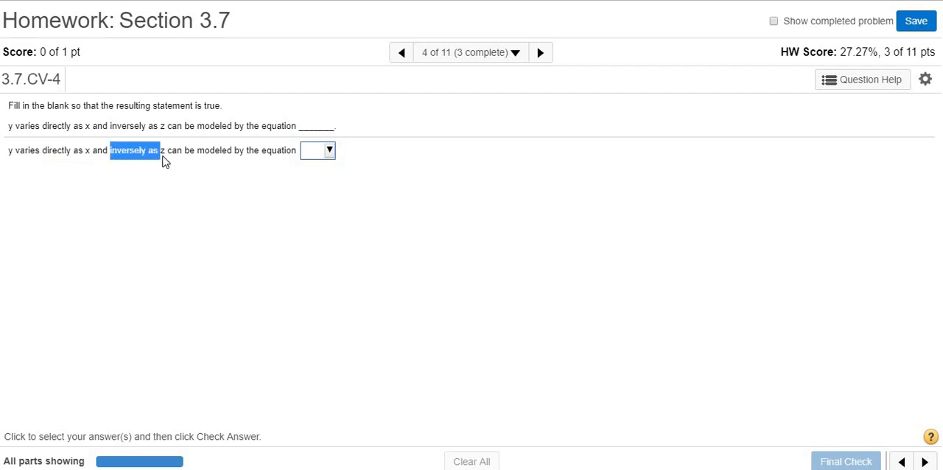
pyautogui.click(328, 150)
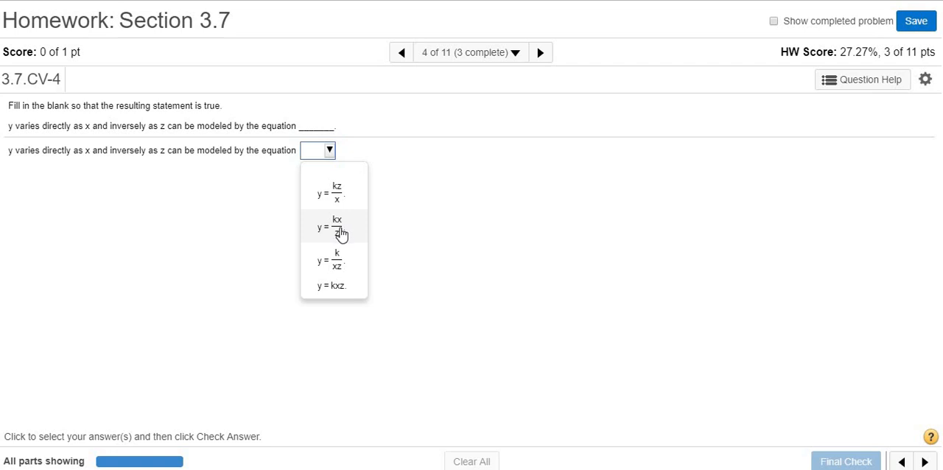
pyautogui.click(336, 227)
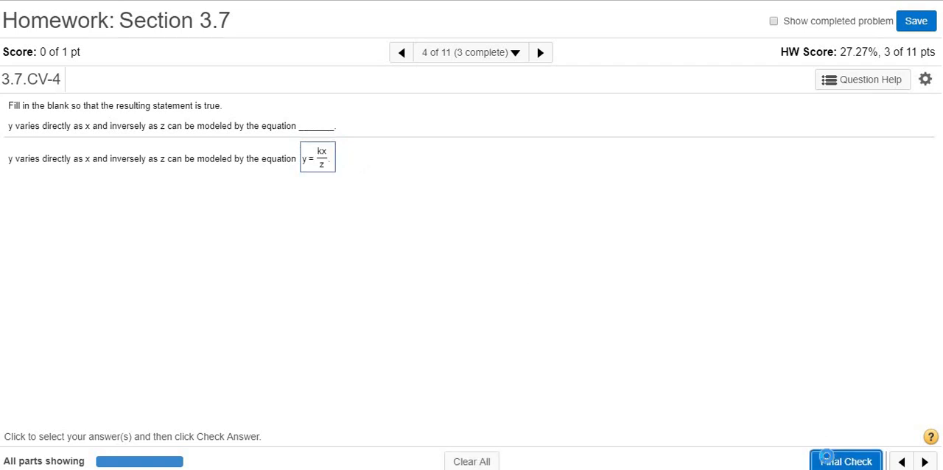
pyautogui.click(845, 461)
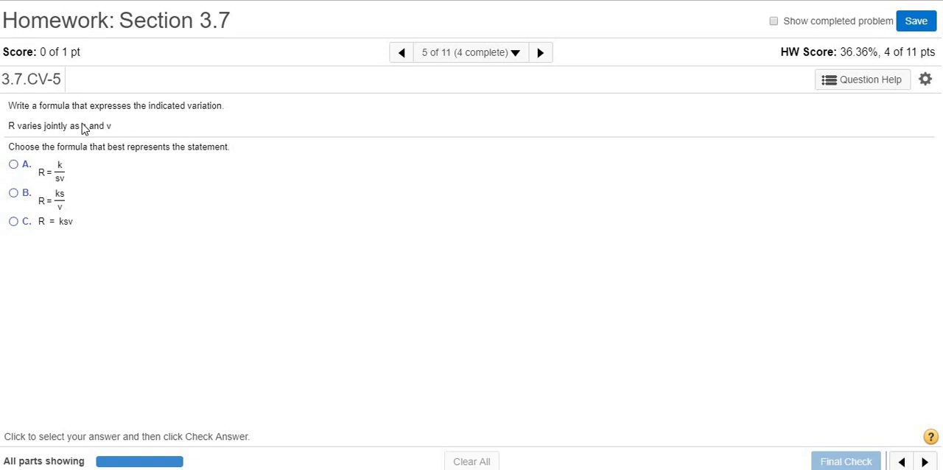
pyautogui.moveTo(53, 135)
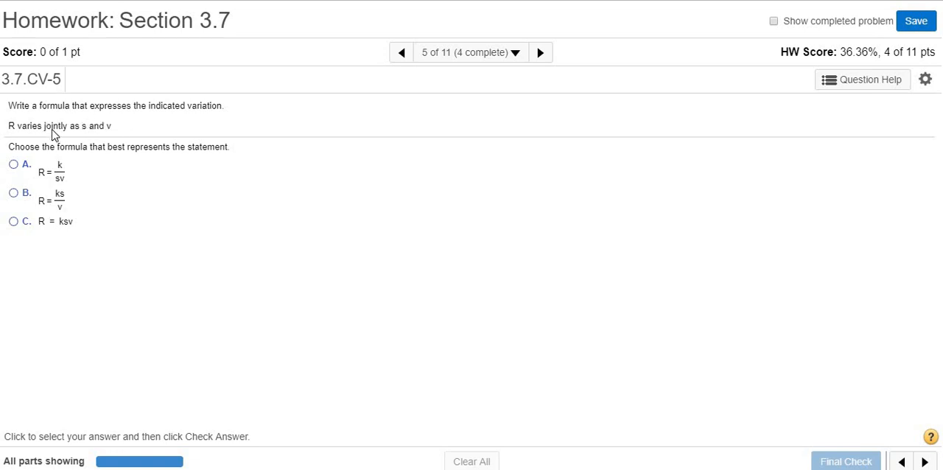
pyautogui.moveTo(109, 140)
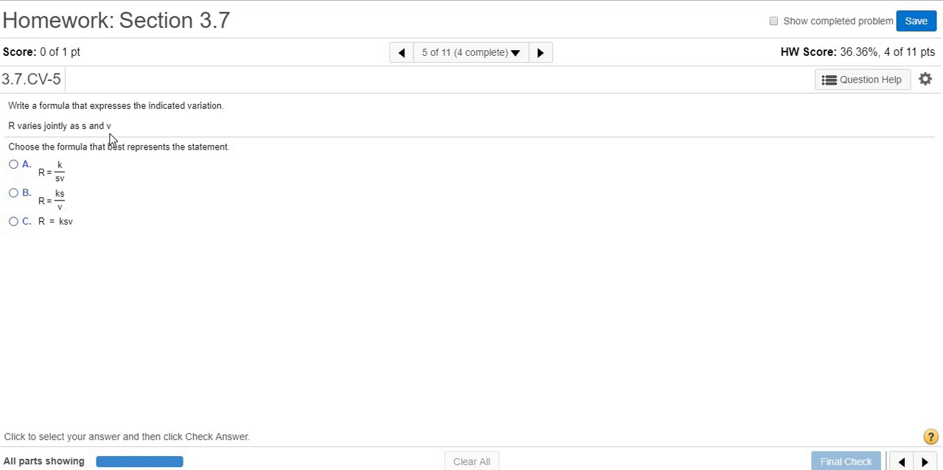
# - Choose option C, R = ksv, for 'R varies jointly as s and v' and submit it
pyautogui.click(14, 221)
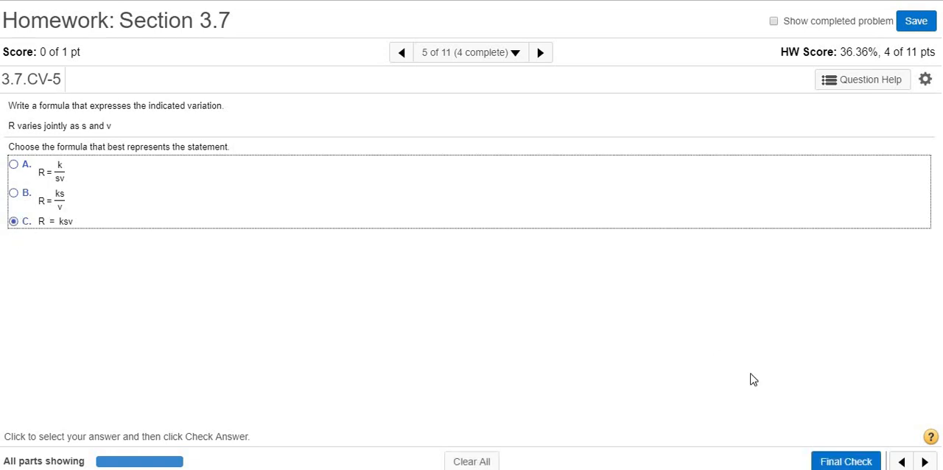
pyautogui.click(846, 461)
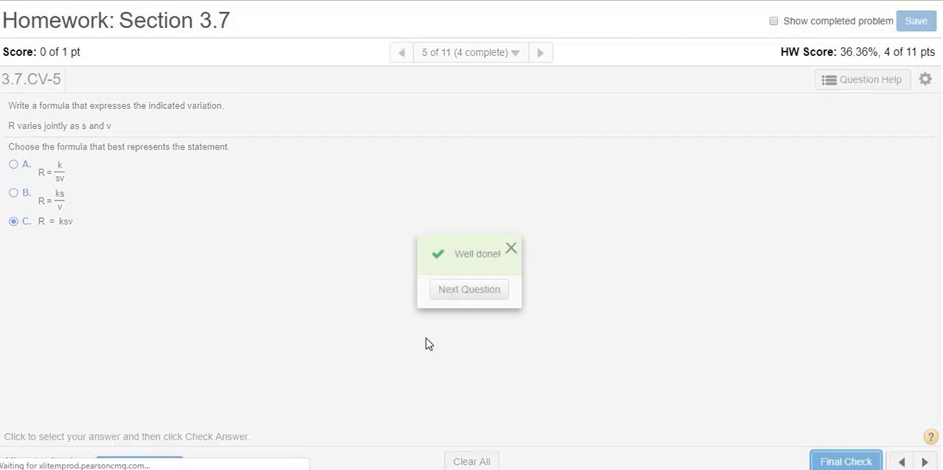